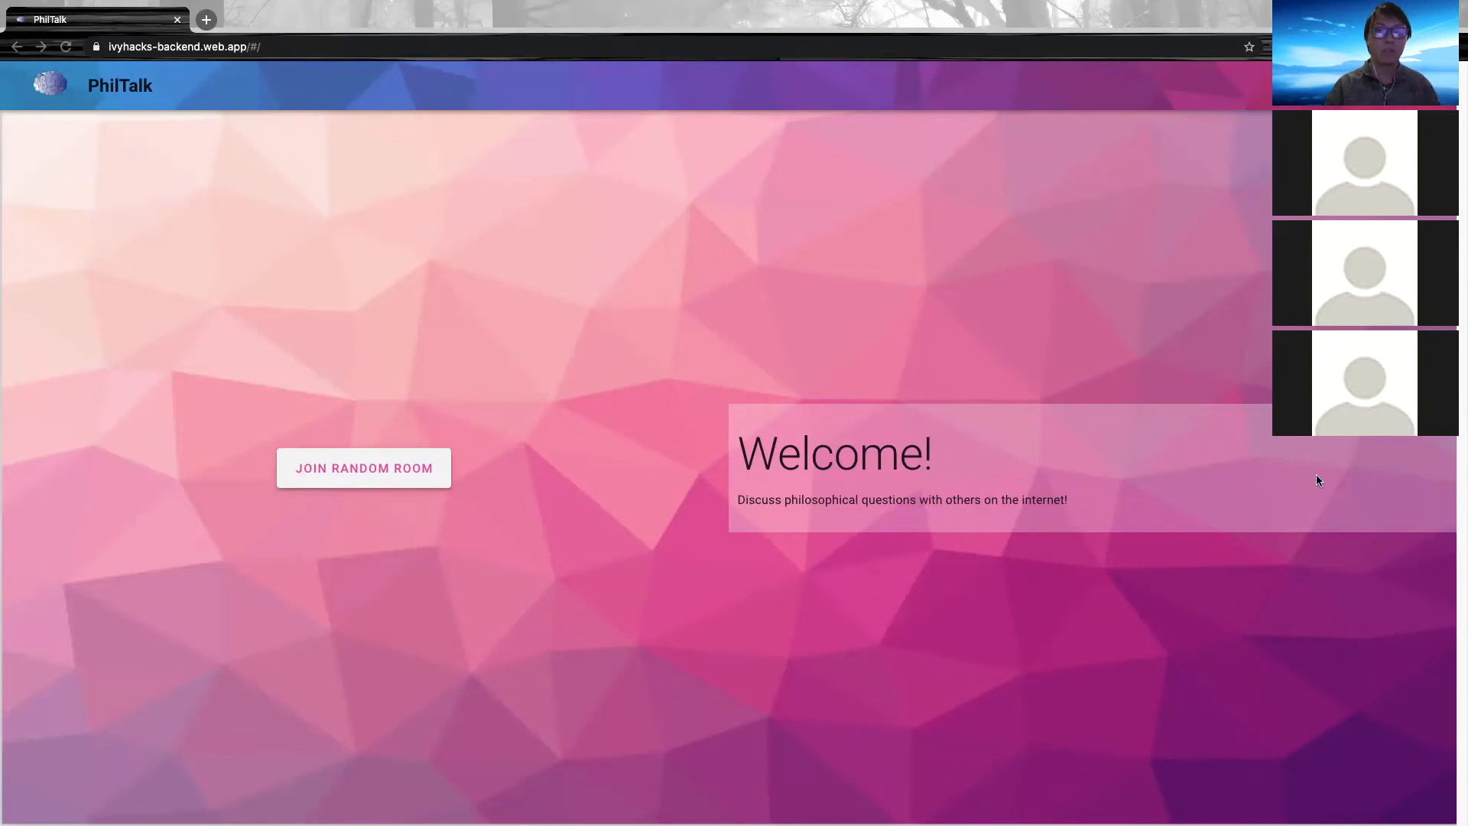
mouse_move(418, 484)
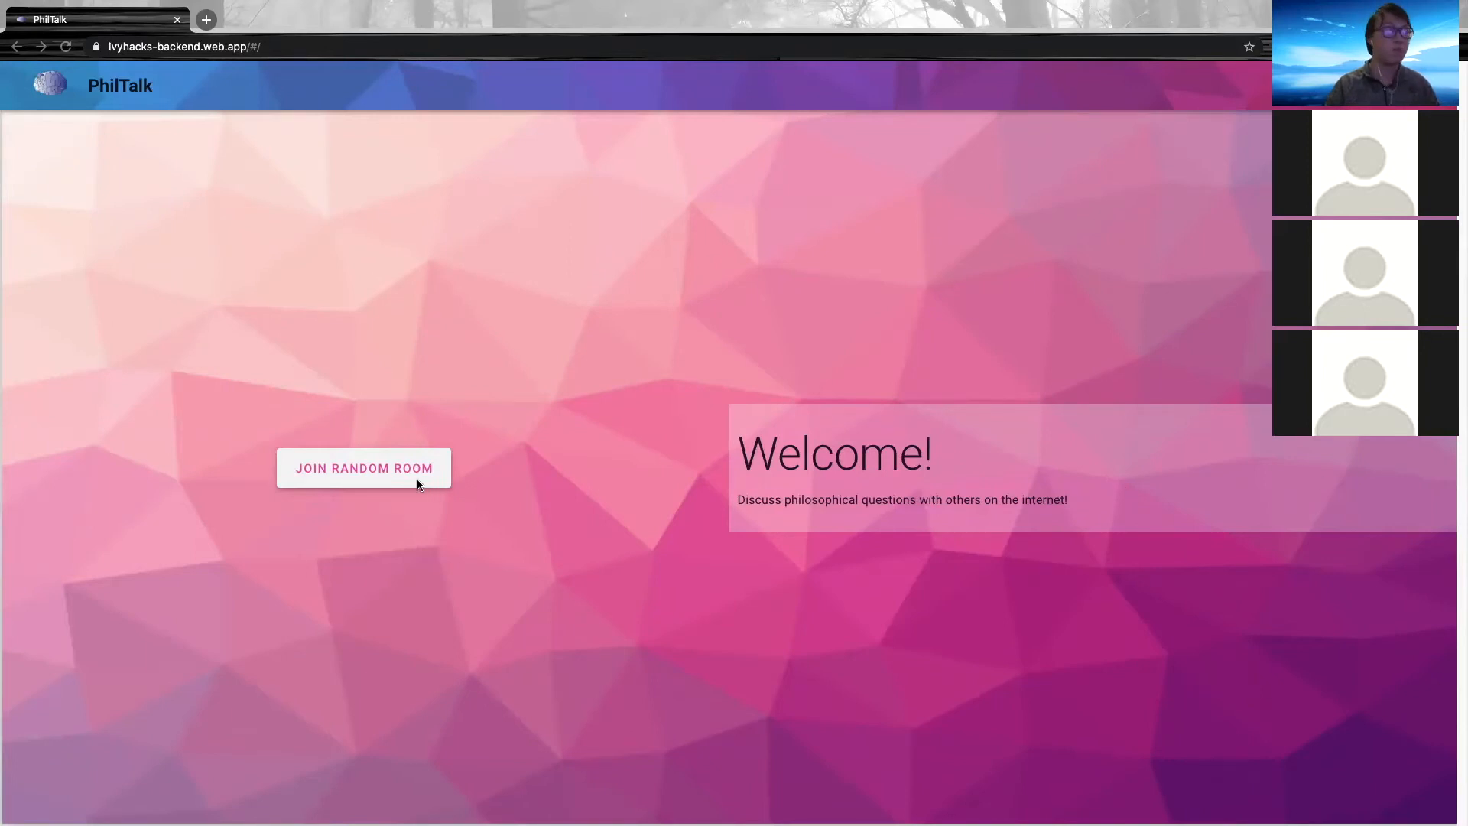
- Join a random room on the question 'Why can't every person be a genius?' with three philosophers
click(363, 468)
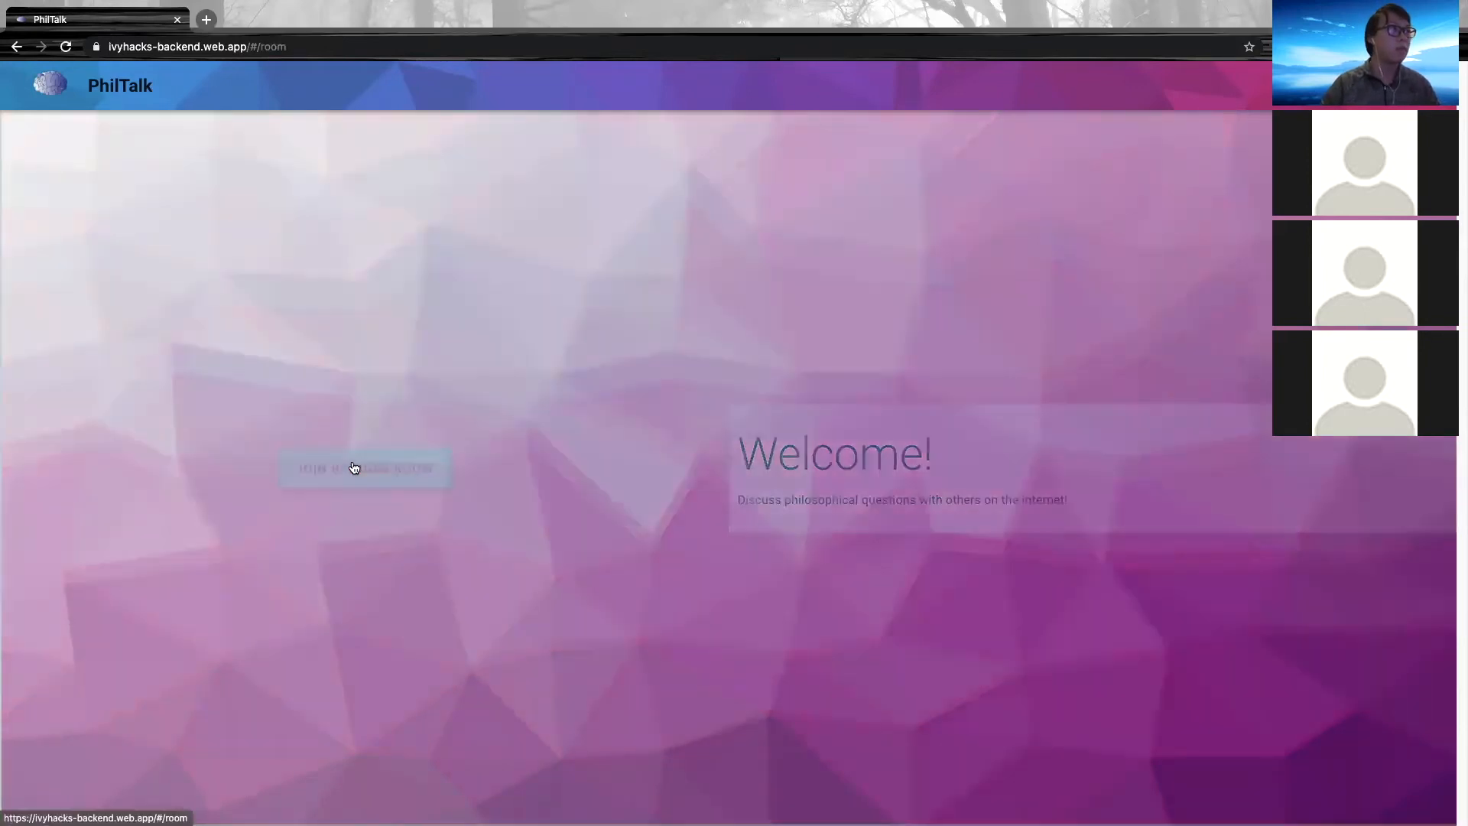
click(366, 468)
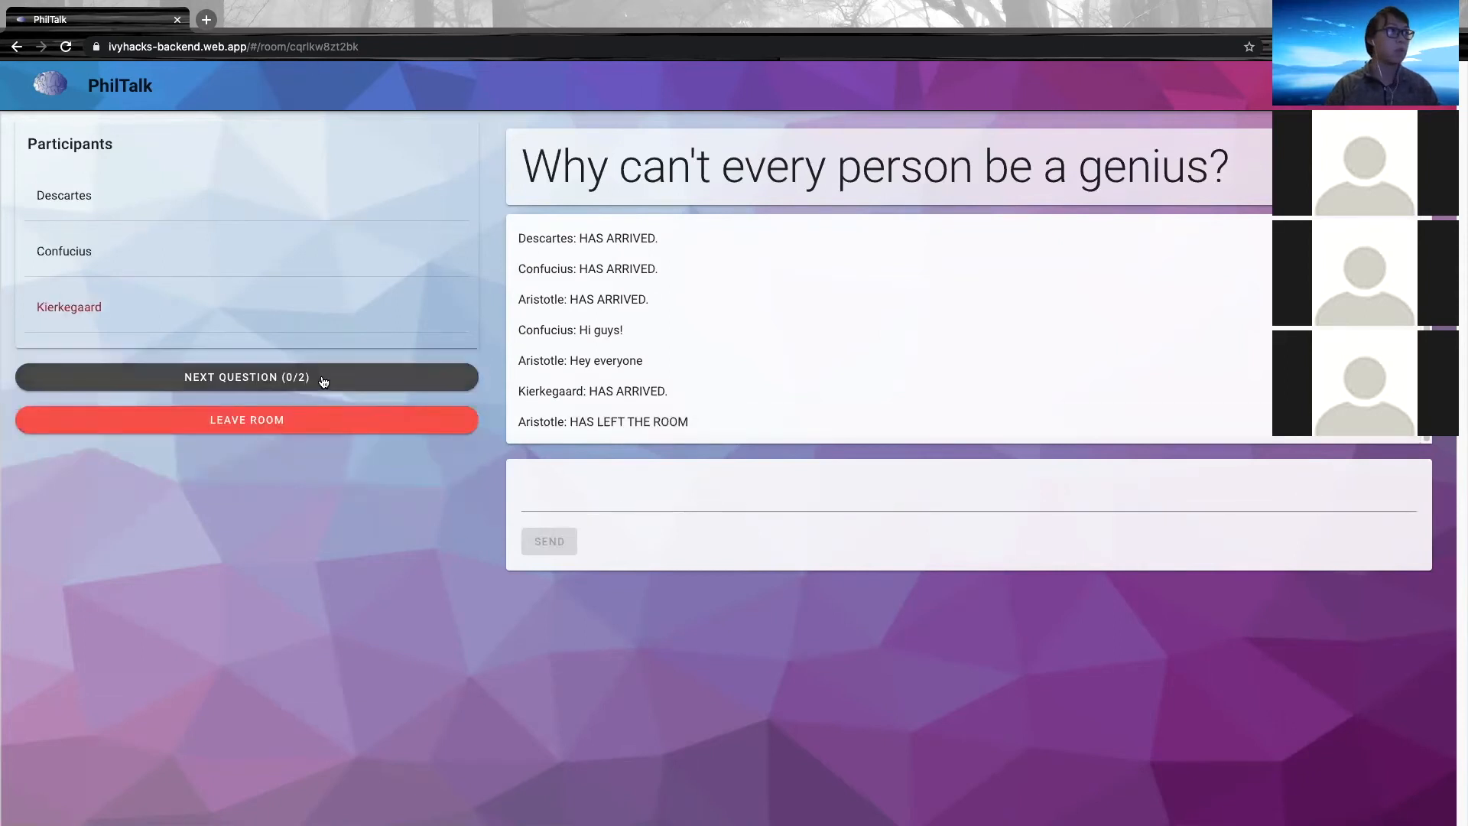
- Switch to 'Does fate exist?', post 'How's everyone' in chat, and return to the welcome page
click(246, 376)
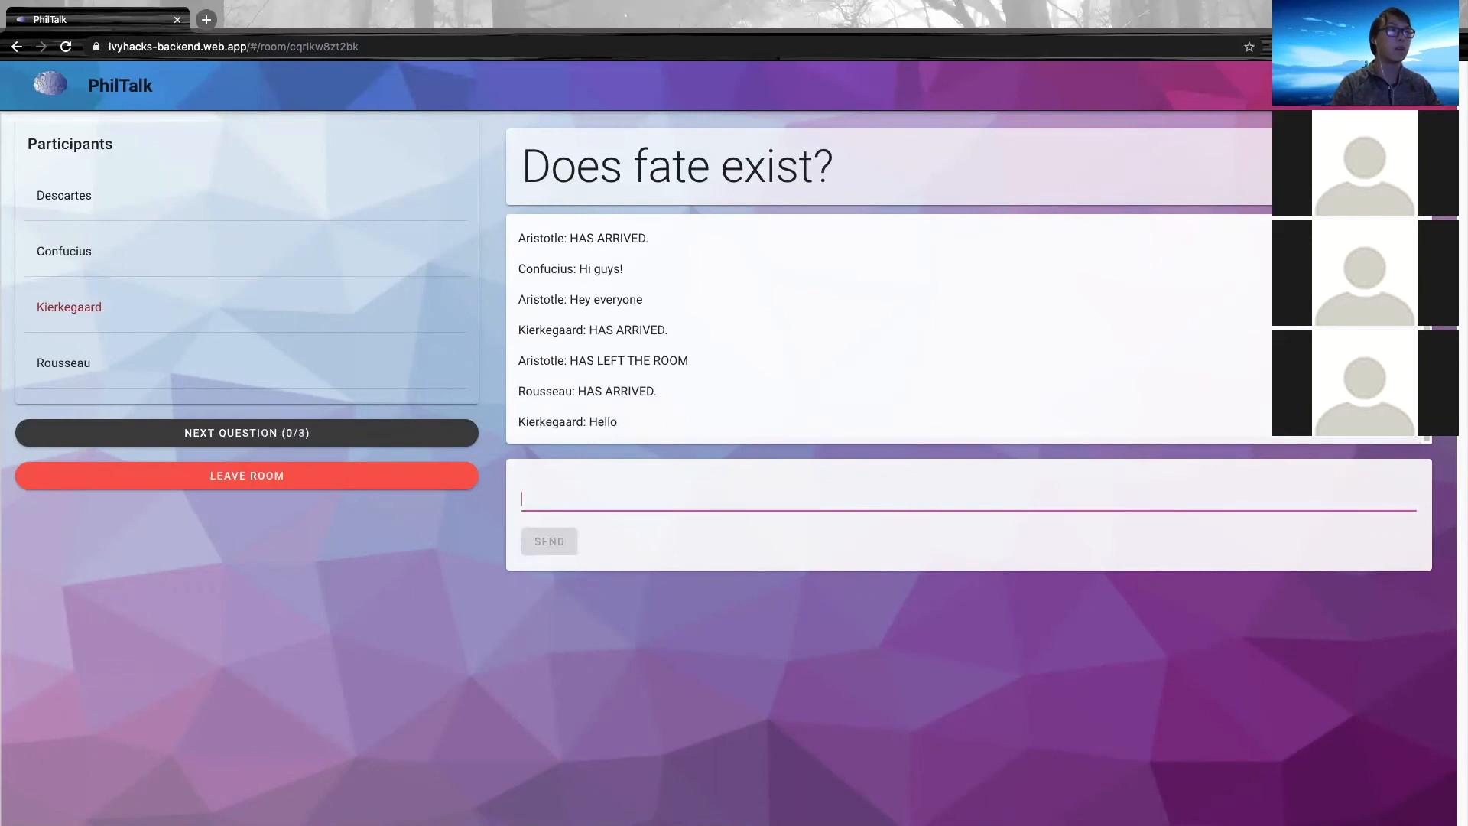
text(How's eve)
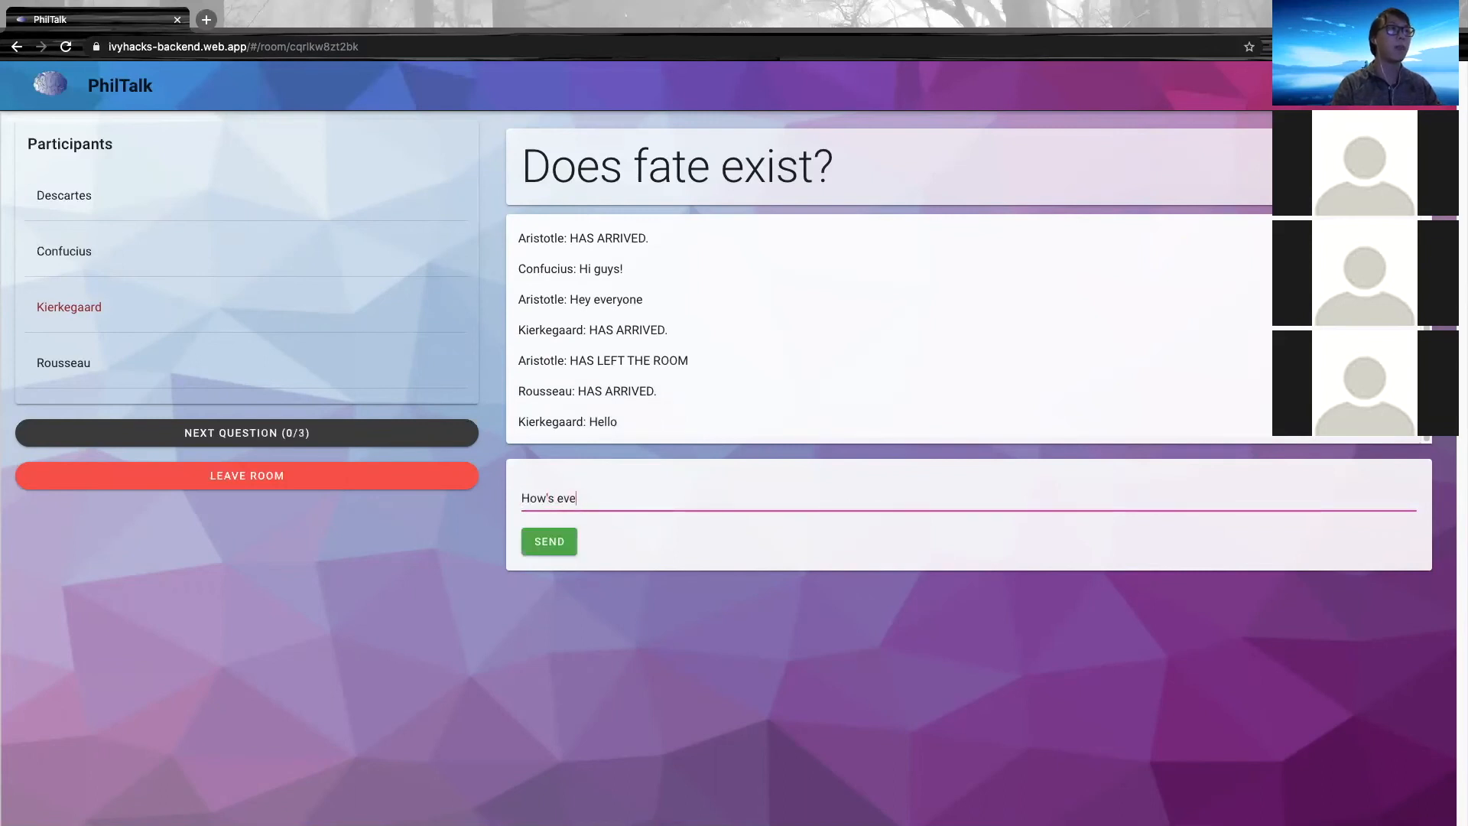
click(549, 542)
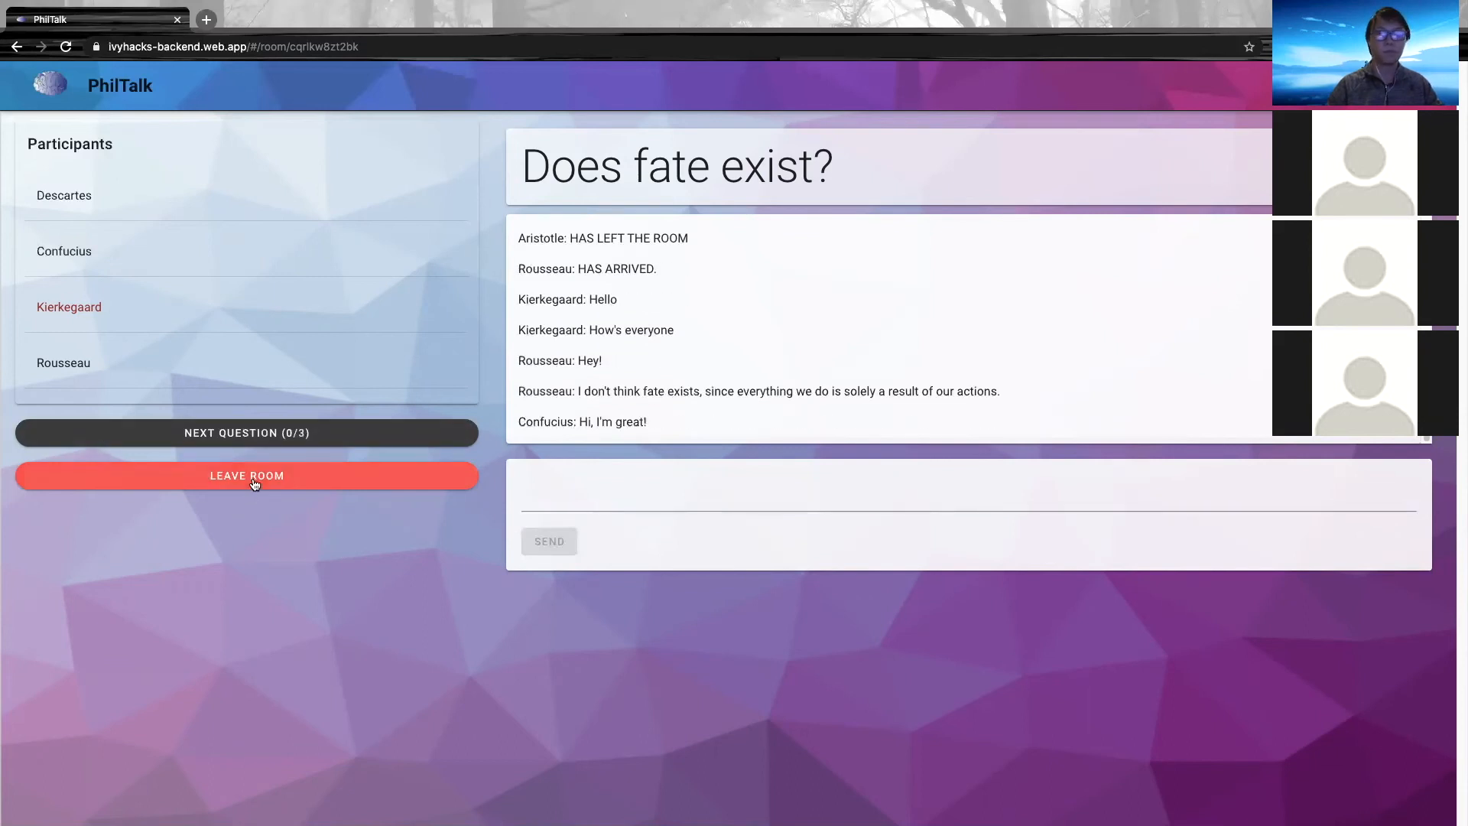
click(247, 476)
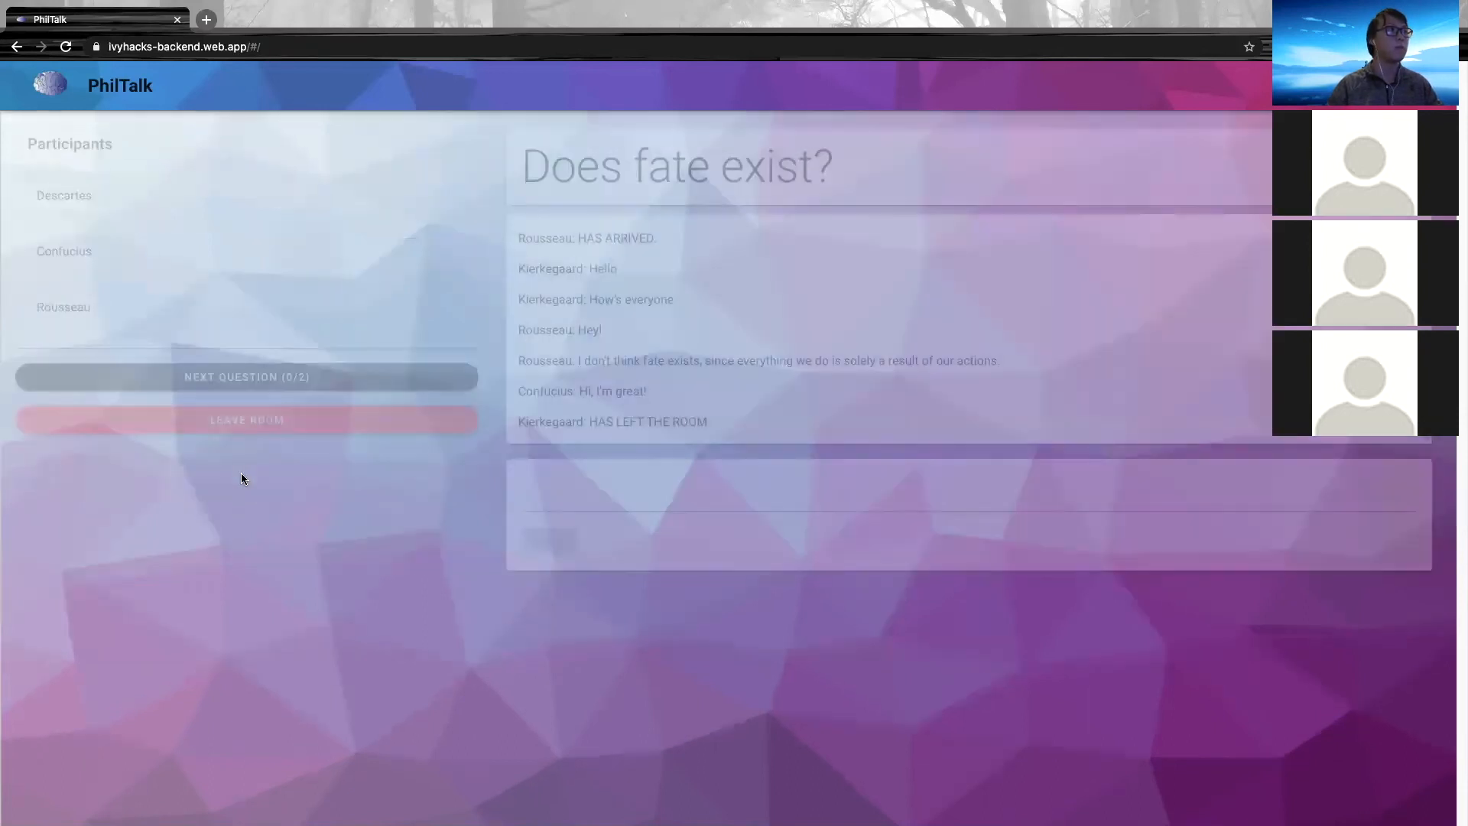
click(246, 420)
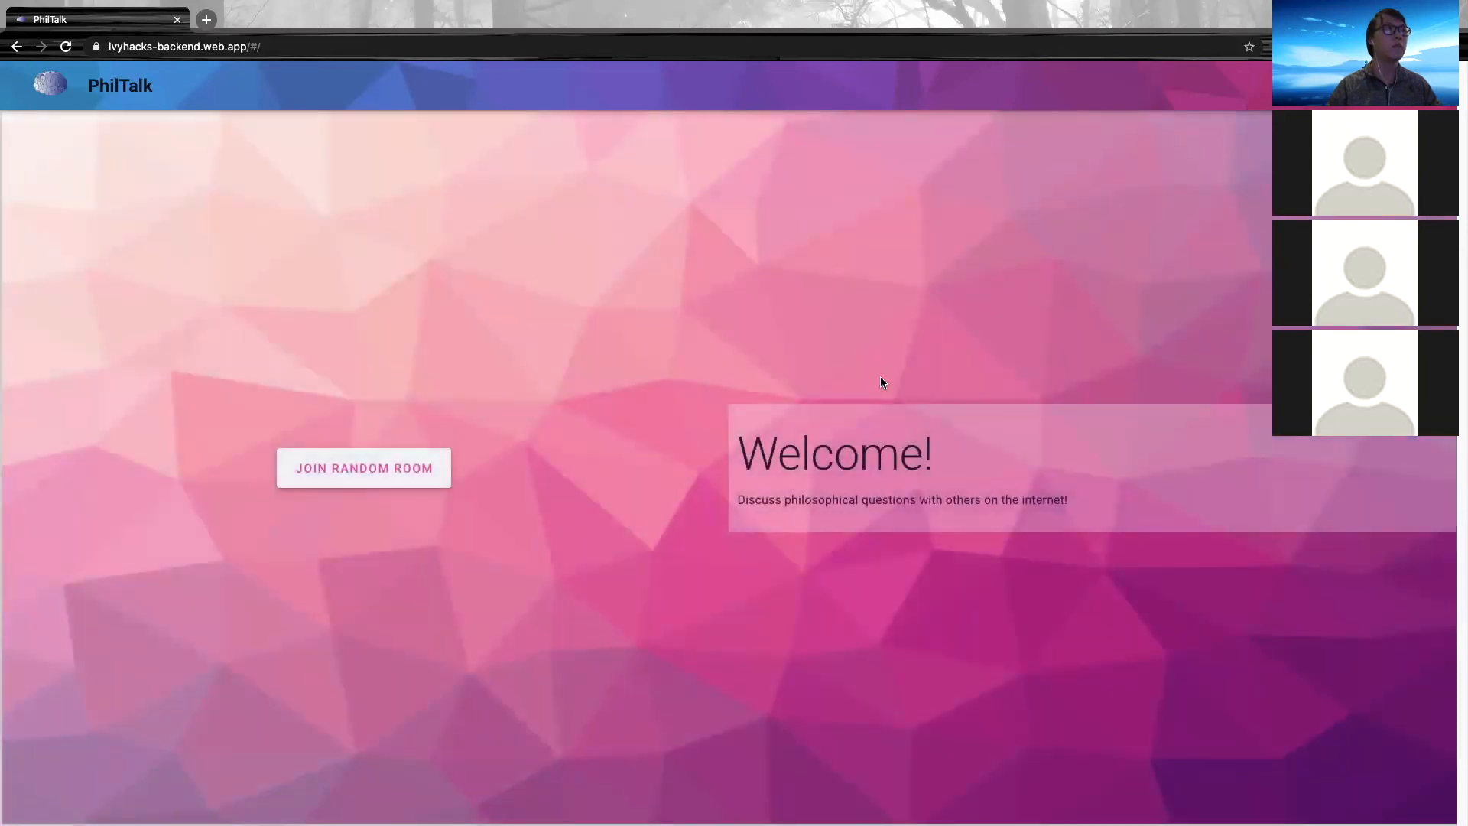